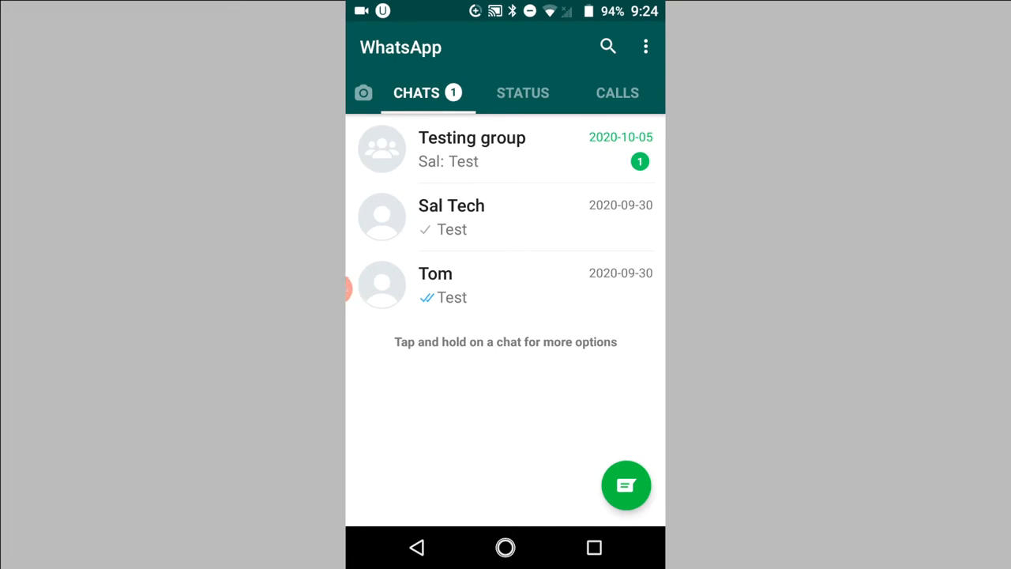
- From the home screen, find the installed 'Unseen – No Last Read' listing in Play Store via the 'unseen app' search
{"action": "left_click", "coordinate": [506, 547]}
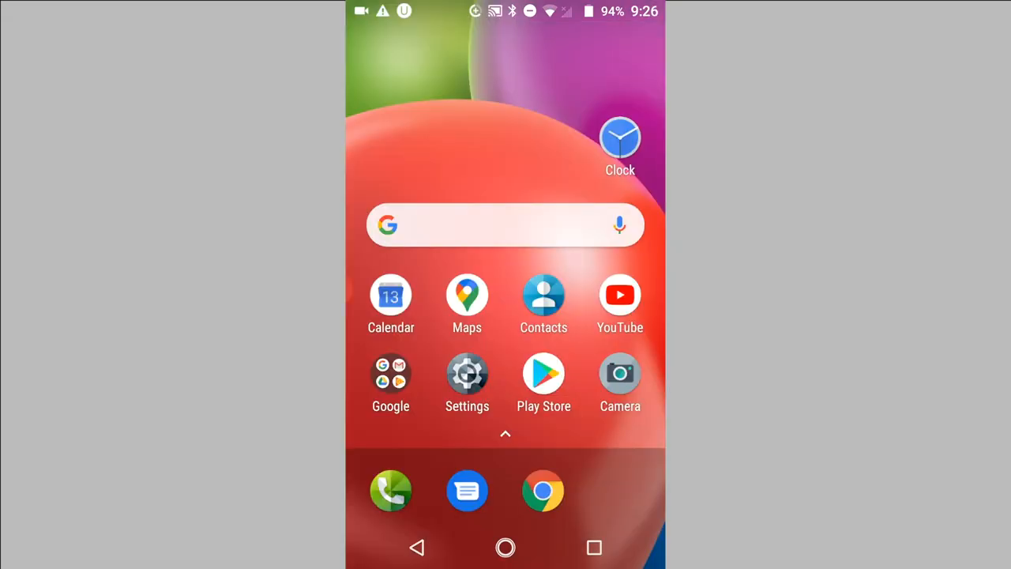
{"action": "left_click", "coordinate": [543, 373]}
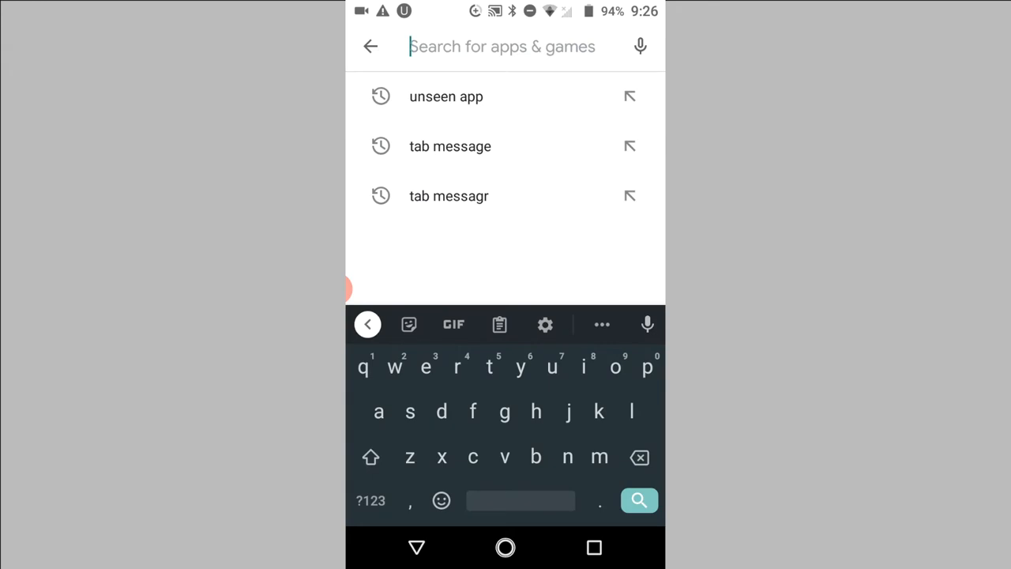
{"action": "left_click", "coordinate": [446, 97]}
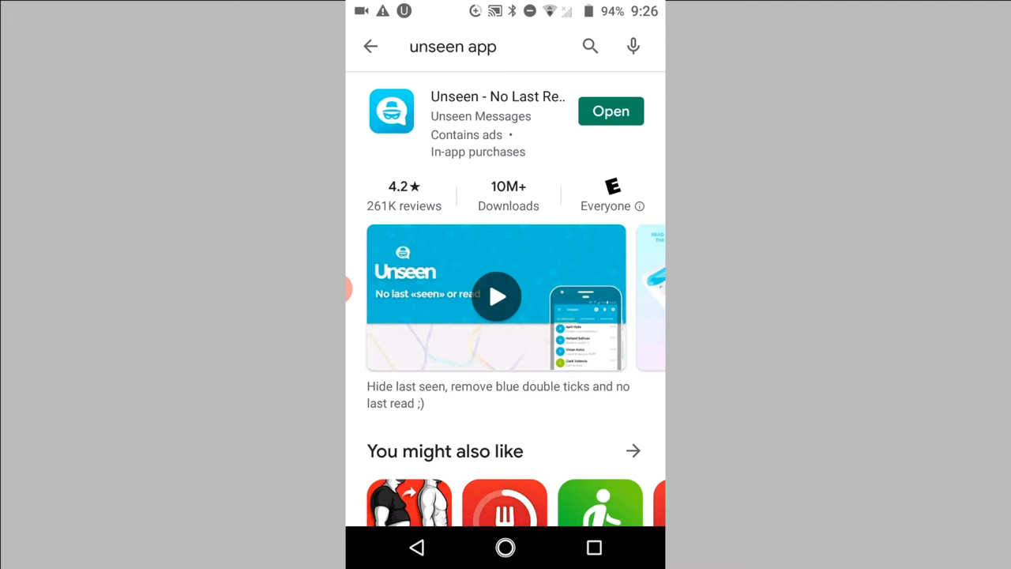
- Launch Unseen and pass its intro keeping Messenger, WhatsApp and Instagram monitored with Imo unchecked
{"action": "left_click", "coordinate": [610, 111]}
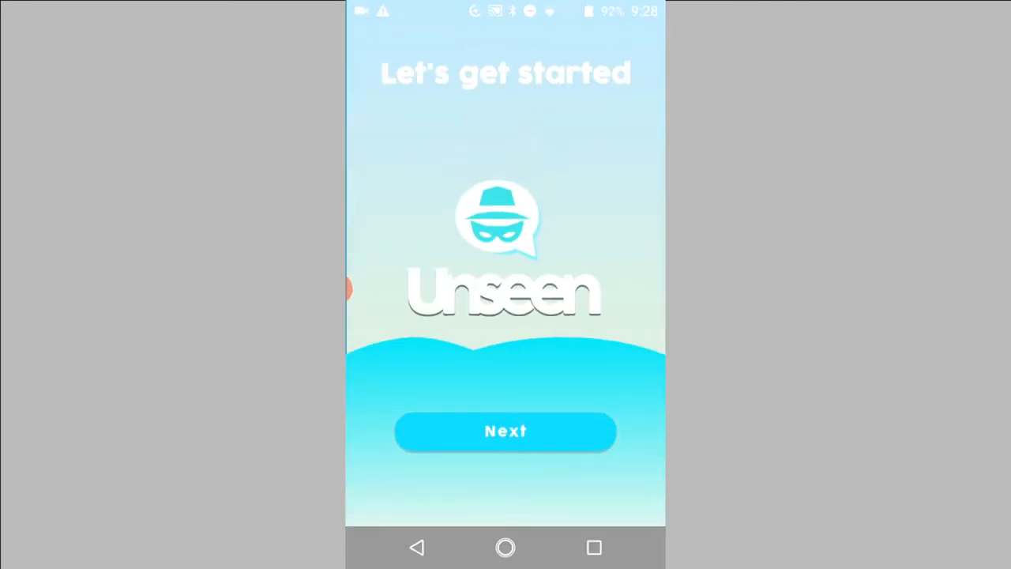
{"action": "left_click", "coordinate": [506, 431]}
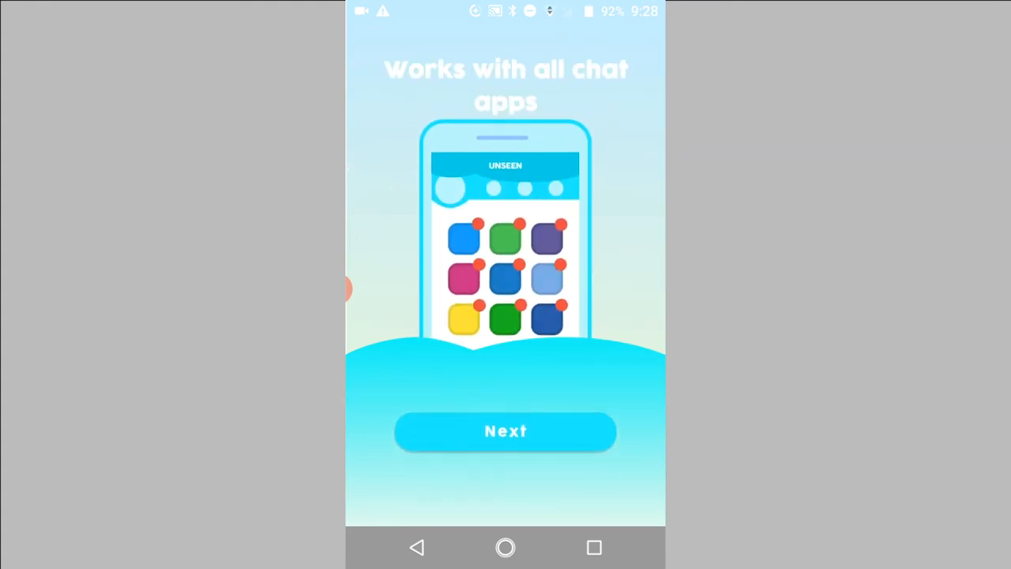
{"action": "left_click", "coordinate": [506, 431]}
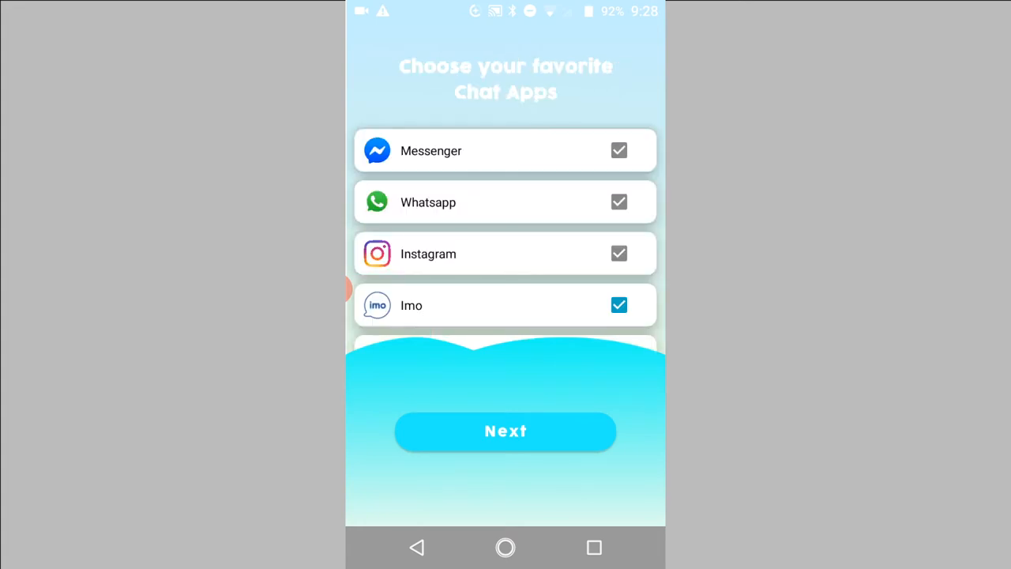
{"action": "left_click", "coordinate": [619, 304]}
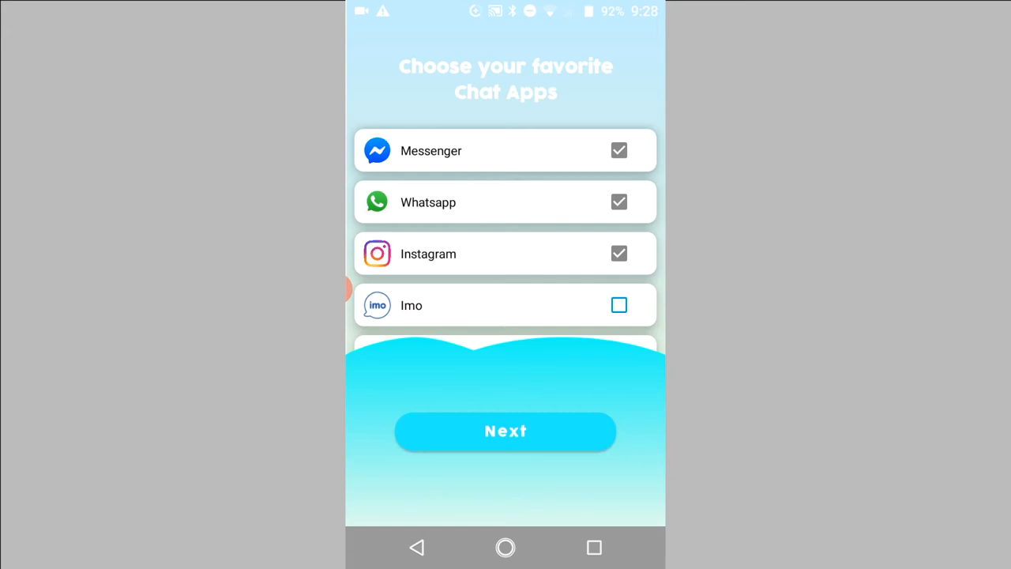
{"action": "left_click", "coordinate": [505, 431]}
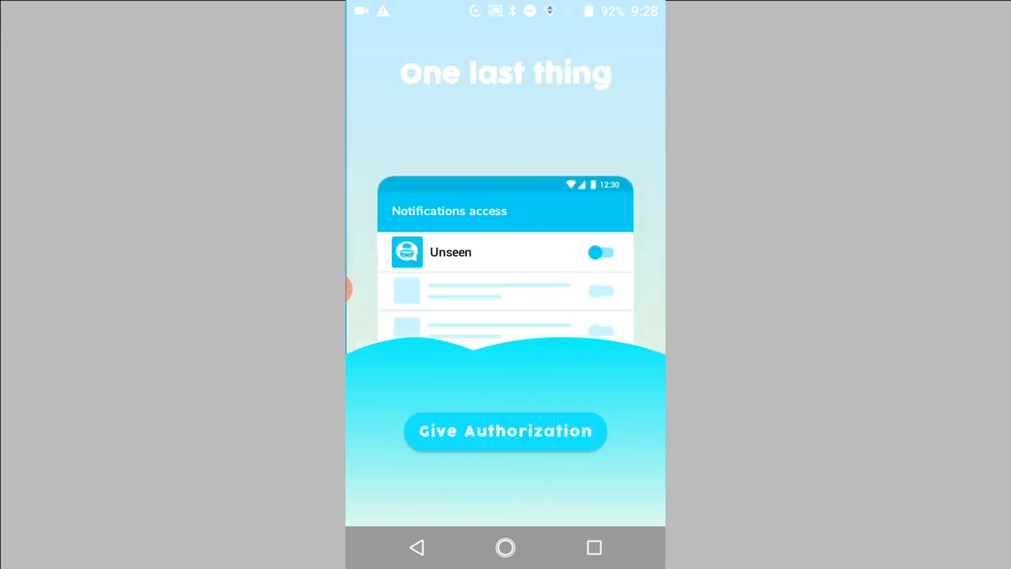
- Grant Unseen notification access in Android Settings so its inbox shows the Unseen Team welcome message
{"action": "left_click", "coordinate": [603, 253]}
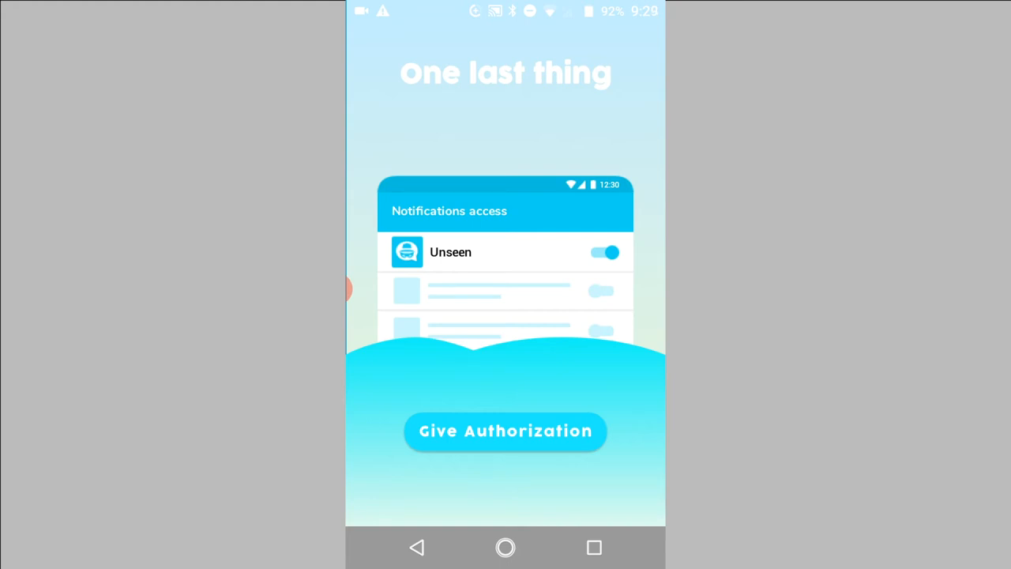
{"action": "left_click", "coordinate": [506, 432]}
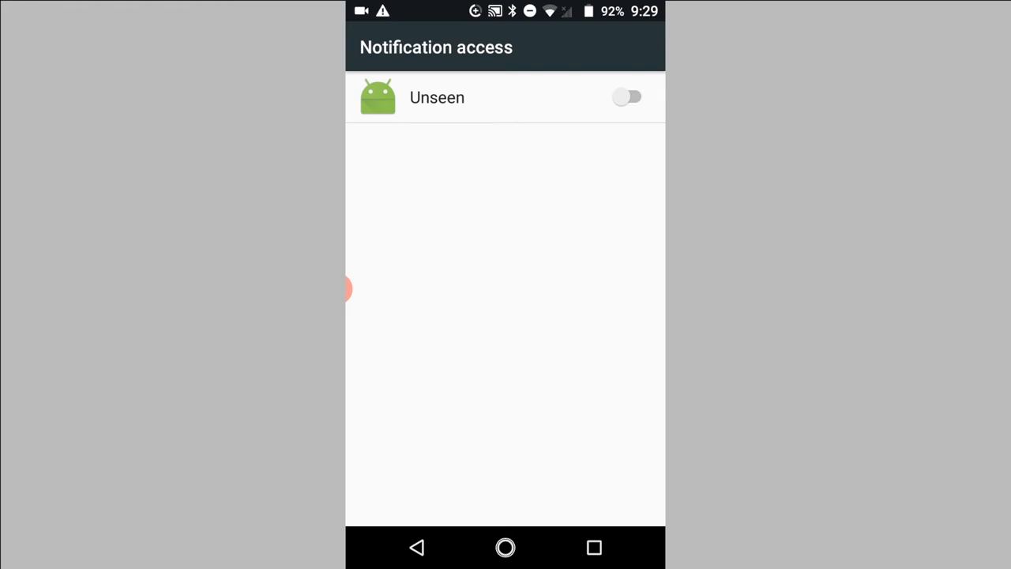
{"action": "left_click", "coordinate": [629, 98]}
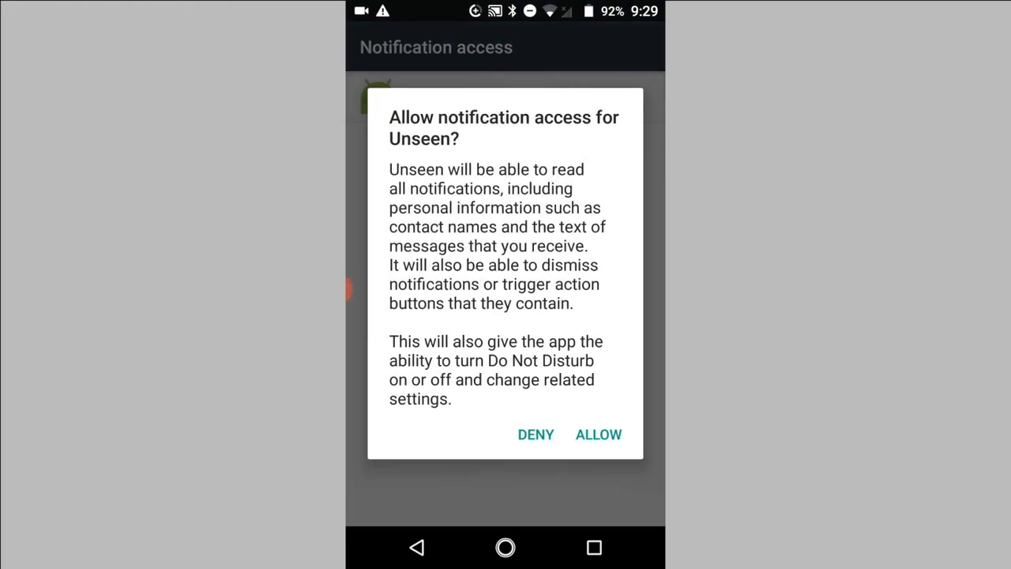
{"action": "left_click", "coordinate": [597, 433]}
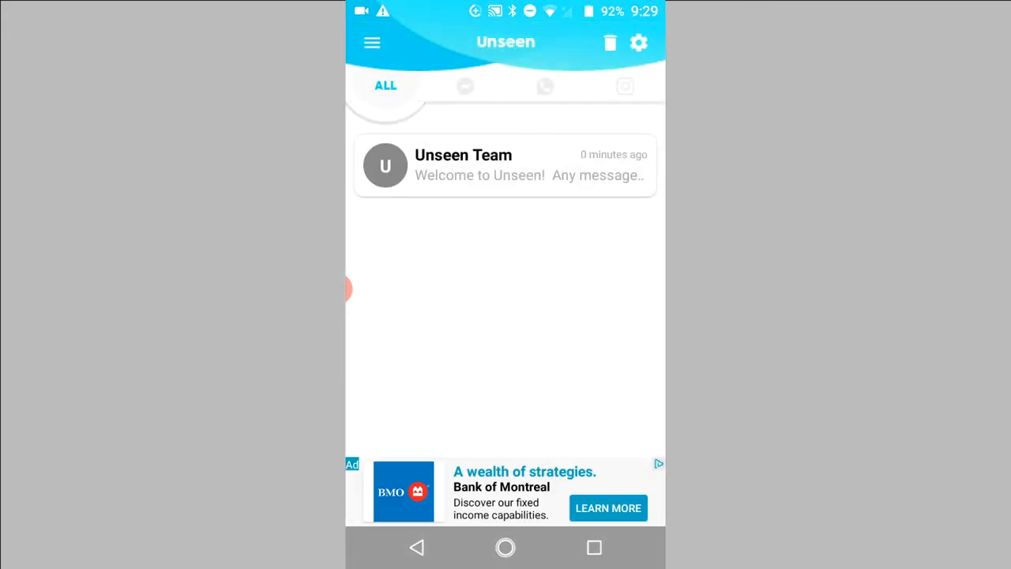
{"action": "left_click", "coordinate": [545, 85]}
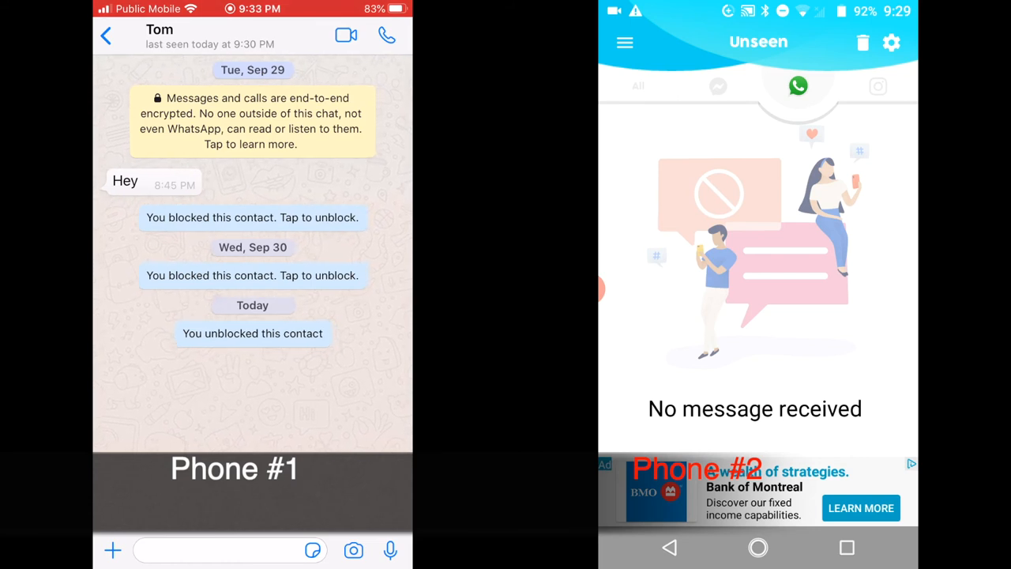
- Send 'Test message' from the first phone's WhatsApp and read it in Unseen's Sal Tech conversation
{"action": "type", "text": "Test mess"}
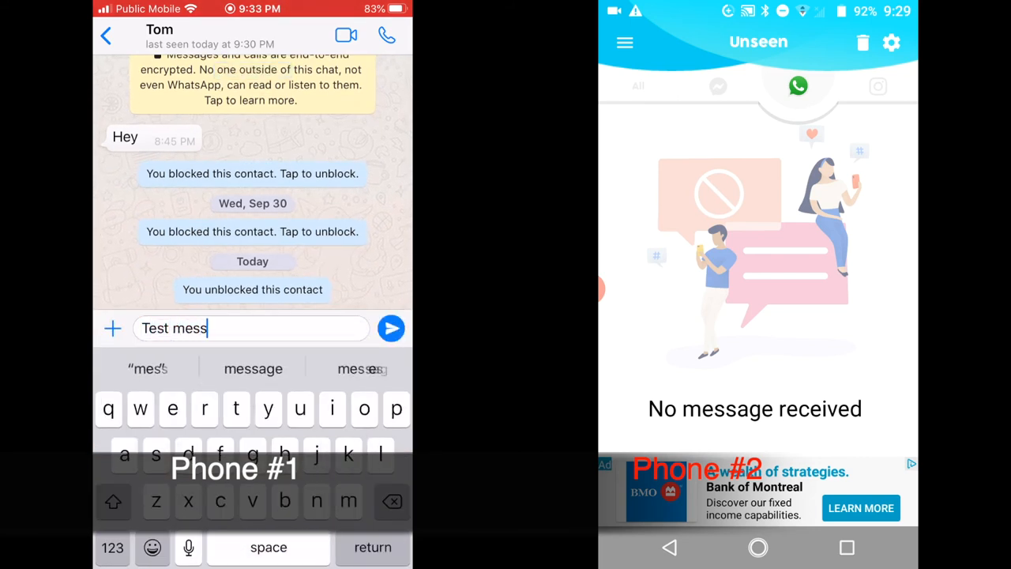
{"action": "left_click", "coordinate": [390, 327]}
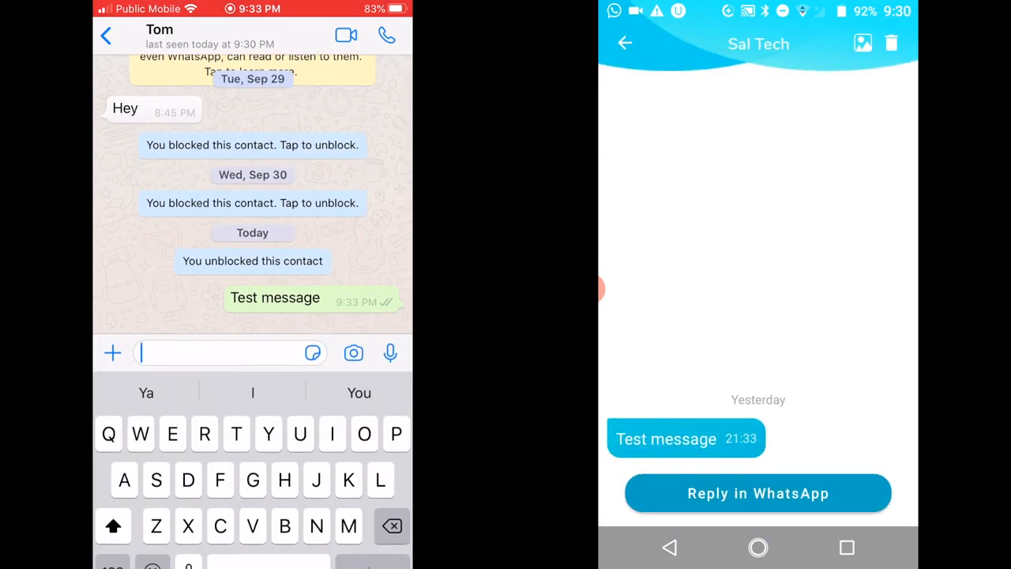
{"action": "type", "text": "H"}
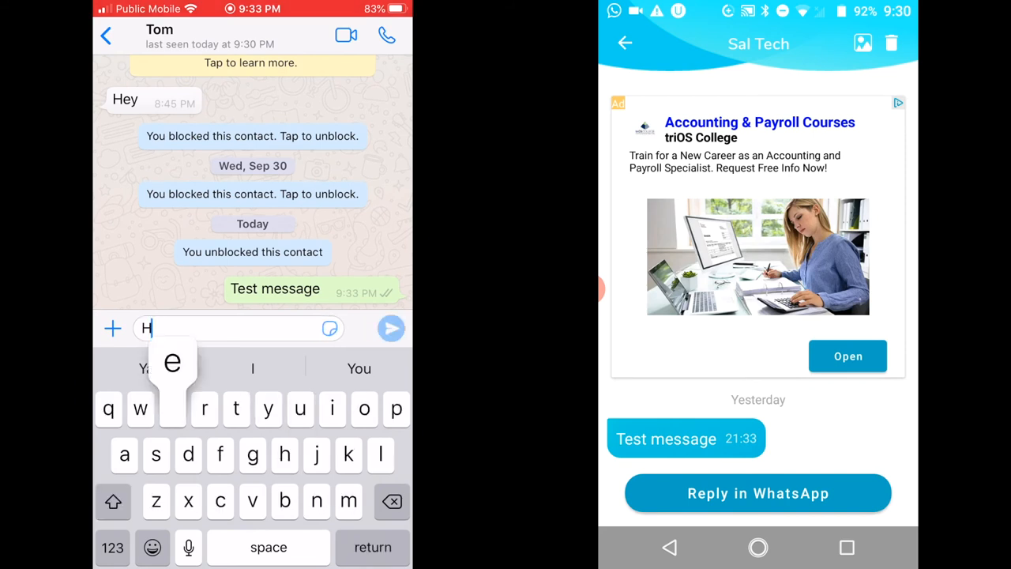